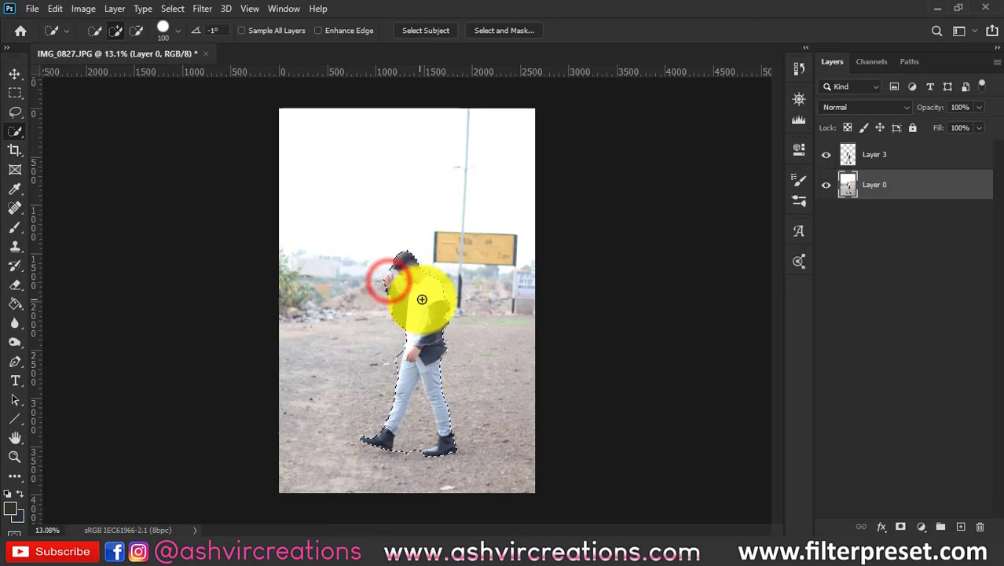
# Step: Copy the selected walking man onto his own layer via Layer via Copy
pyautogui.rightClick(421, 300)
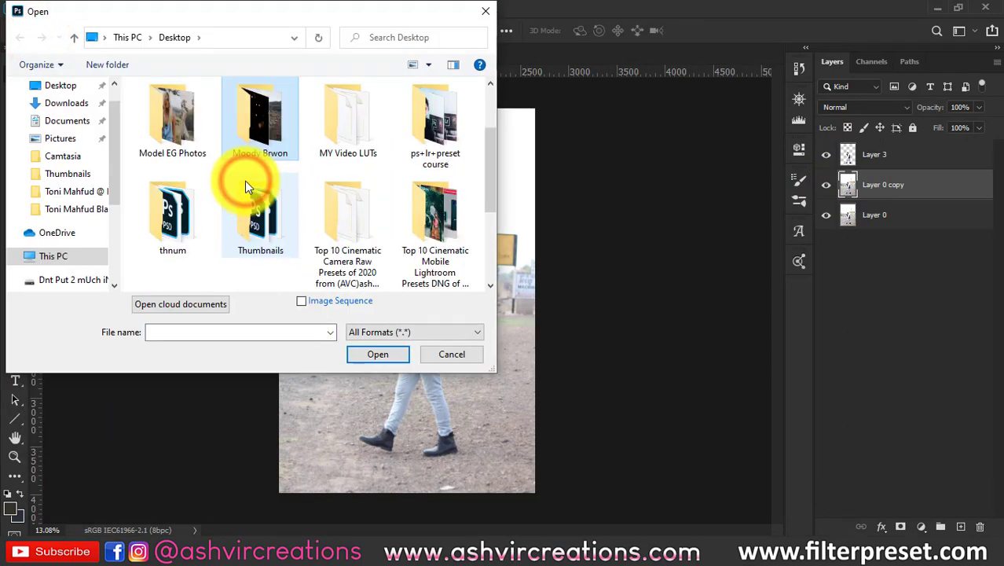
# Step: Place the mountain landscape photo from the Moody Brown folder and enlarge it to fill the canvas
pyautogui.doubleClick(261, 118)
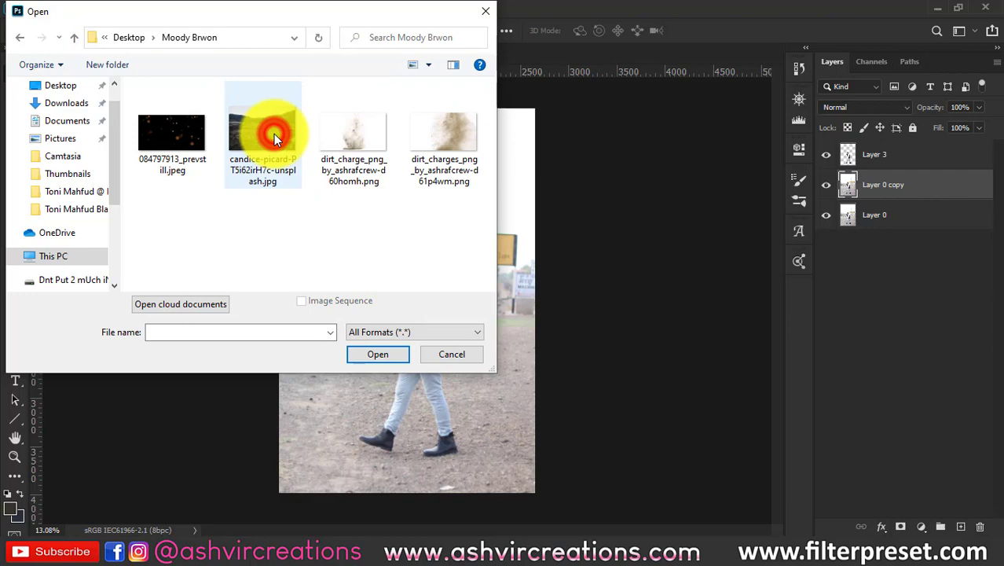
pyautogui.click(377, 354)
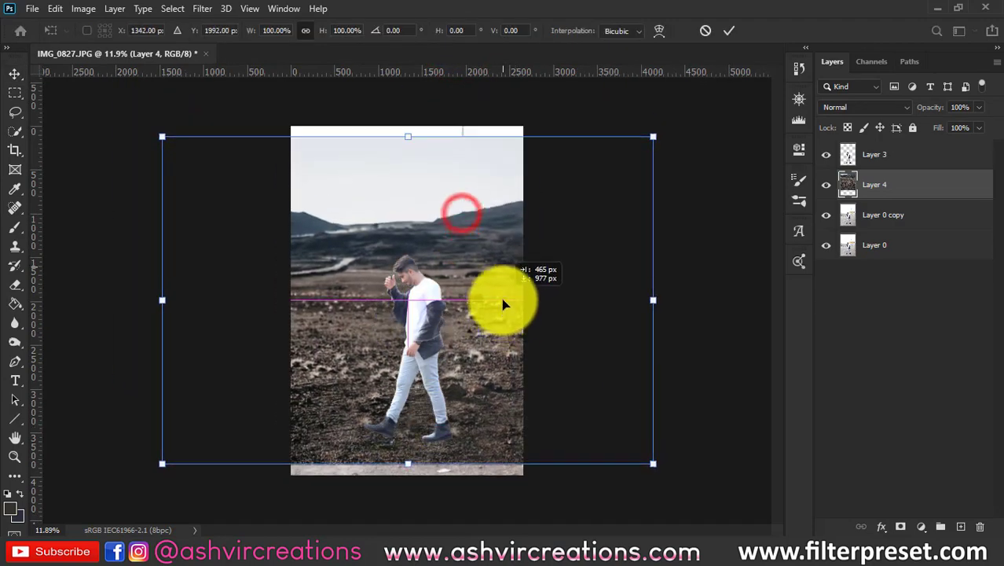
pyautogui.moveTo(503, 305); pyautogui.dragTo(500, 318)
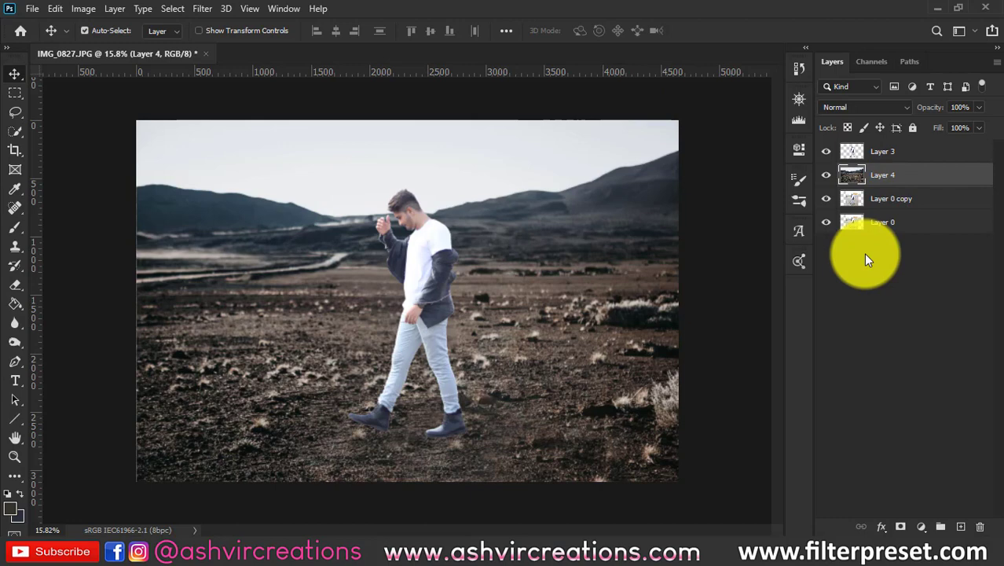
pyautogui.moveTo(897, 517)
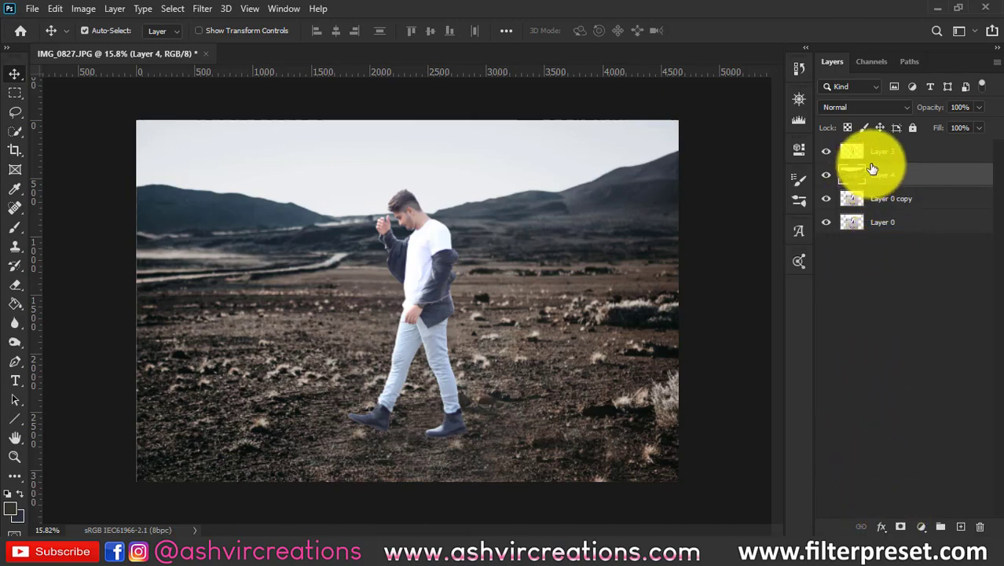
# Step: Mask the landscape layer so the original ground shows softly around the front shoe
pyautogui.click(899, 525)
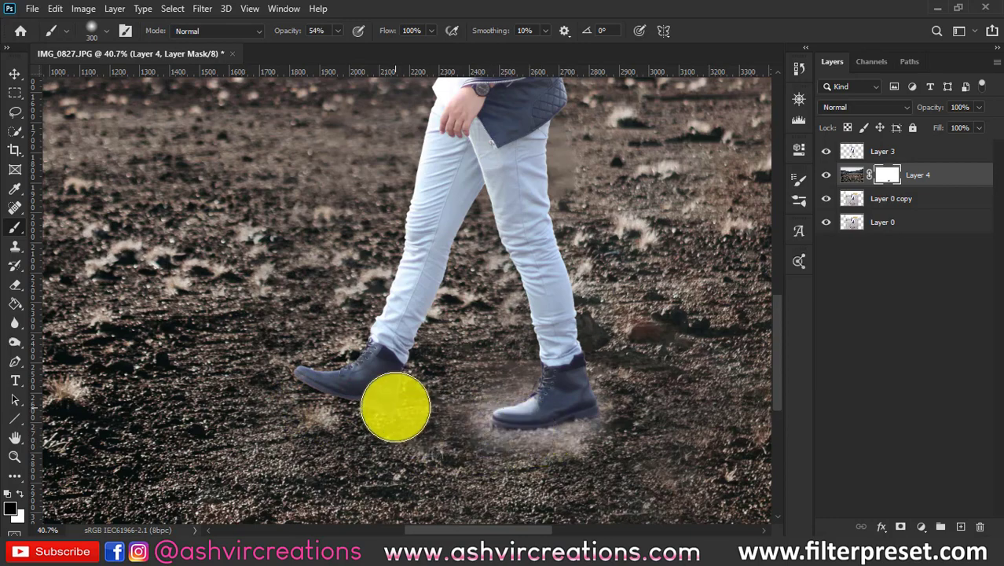
pyautogui.moveTo(396, 407); pyautogui.dragTo(506, 434)
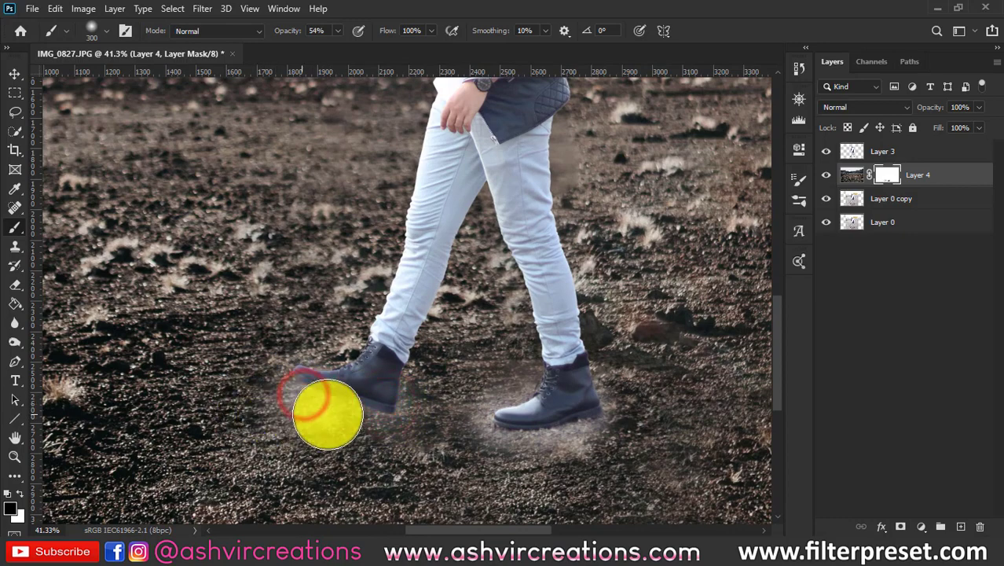
pyautogui.moveTo(326, 415); pyautogui.dragTo(606, 415)
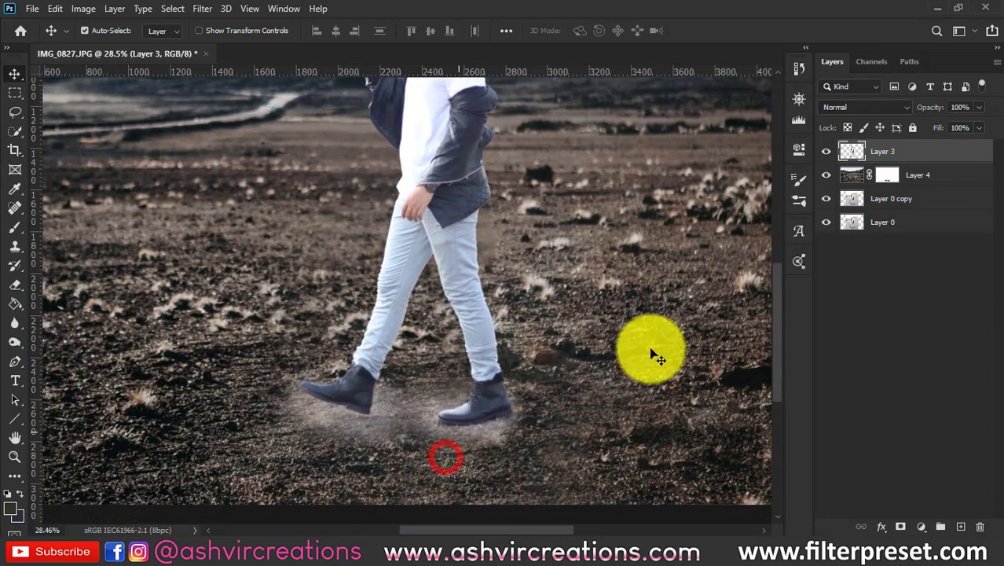
# Step: Widen the revealed ground patch beneath the feet and select a new empty top layer
pyautogui.click(826, 151)
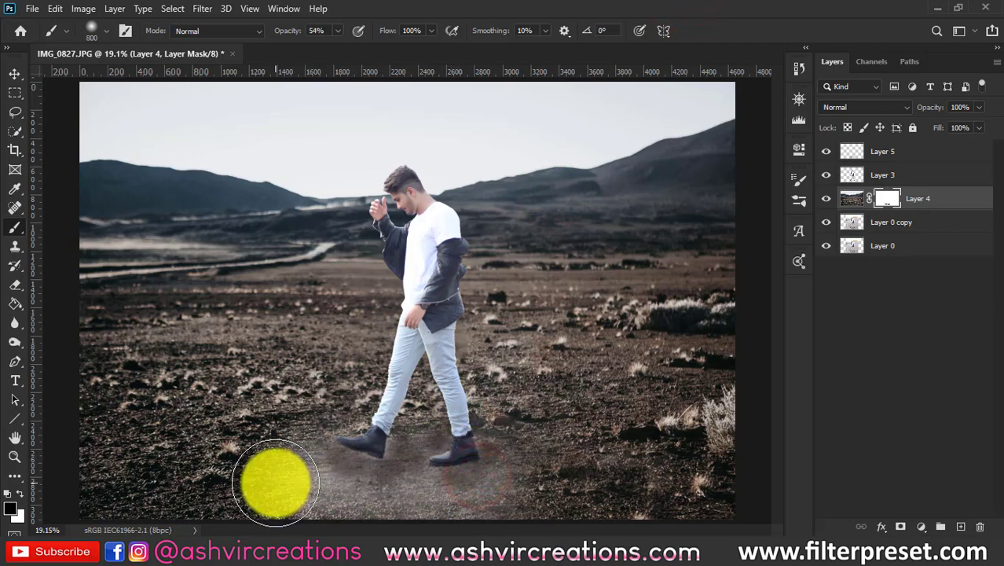
pyautogui.moveTo(275, 484); pyautogui.dragTo(385, 506)
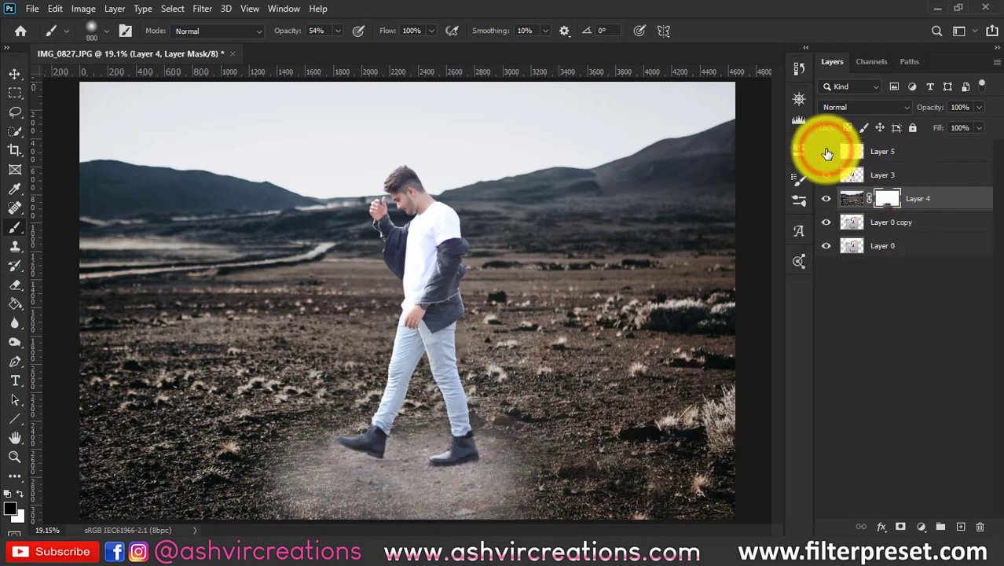
pyautogui.click(883, 151)
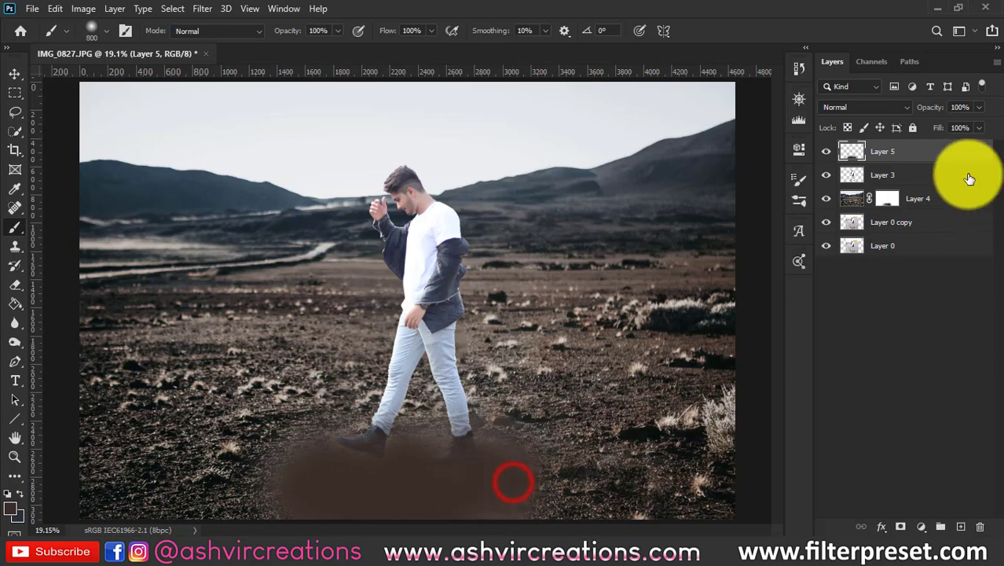
# Step: Blend the brown patch under the boots with Overlay and desaturate it via Hue/Saturation
pyautogui.click(866, 107)
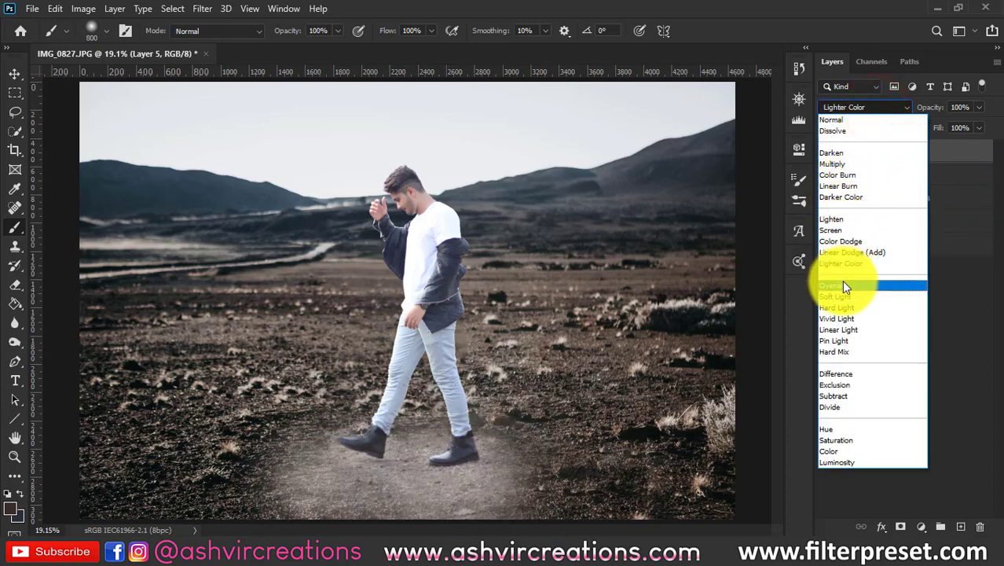
pyautogui.click(846, 286)
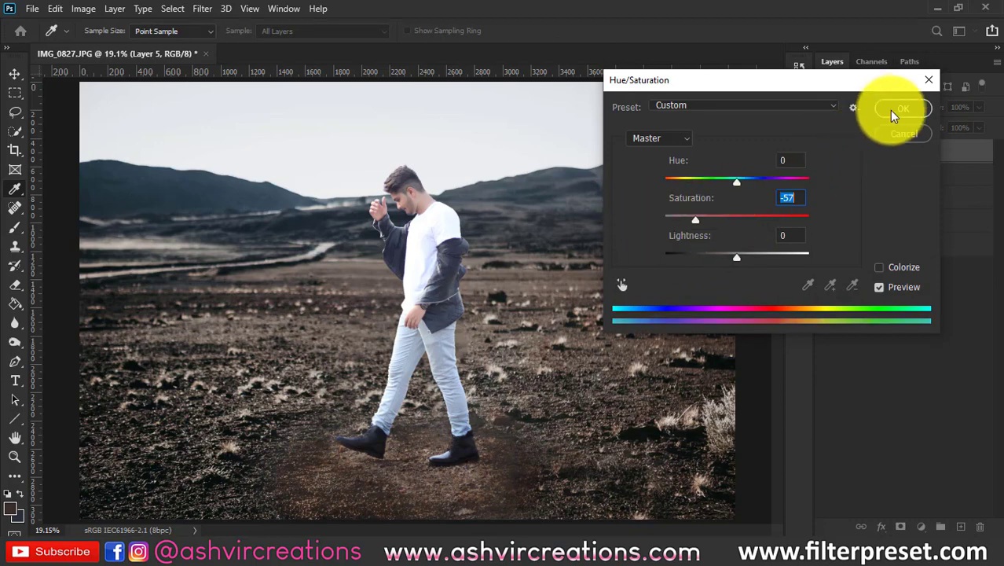
pyautogui.click(904, 107)
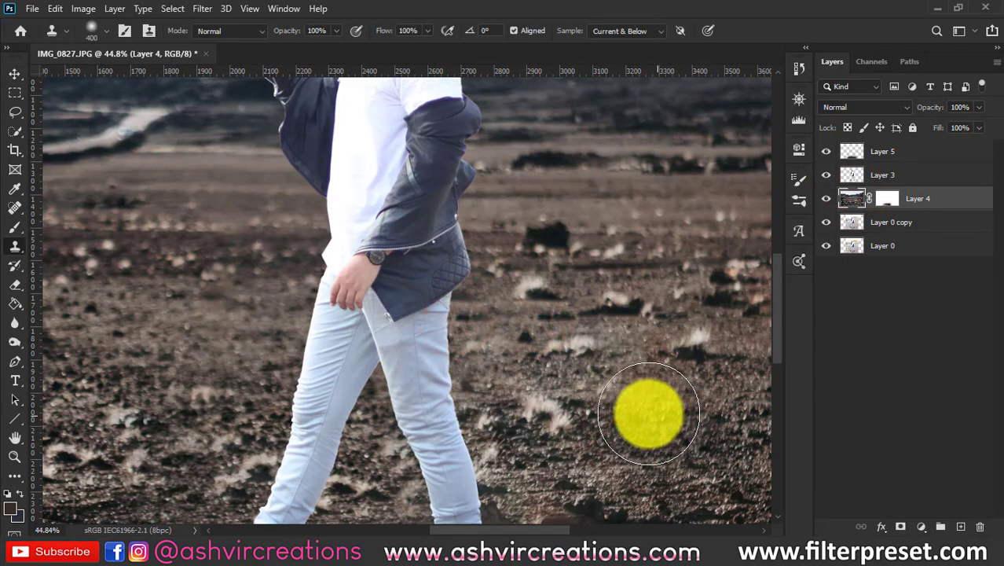
pyautogui.moveTo(585, 390)
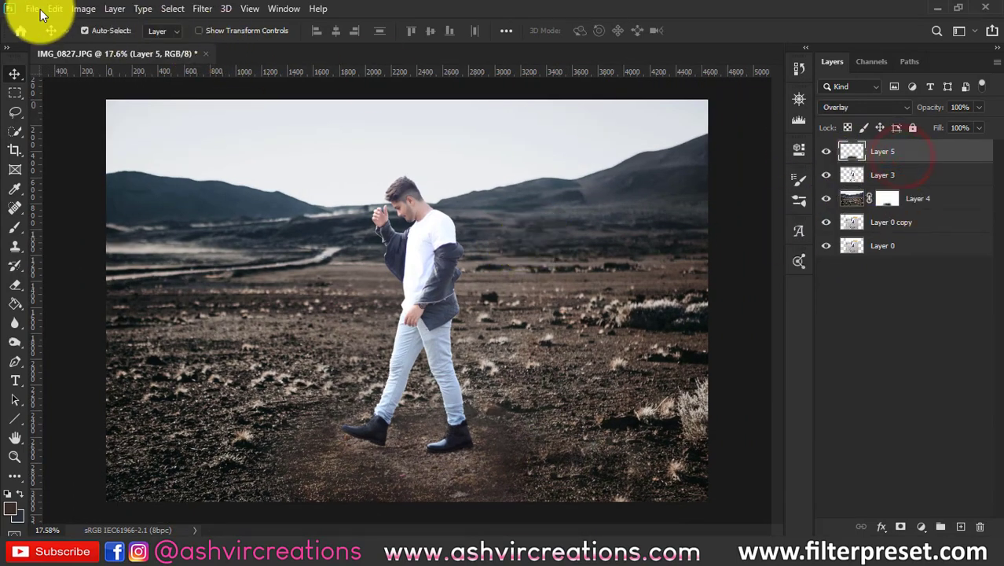
# Step: Bring up the File menu to load the dust texture image
pyautogui.click(33, 9)
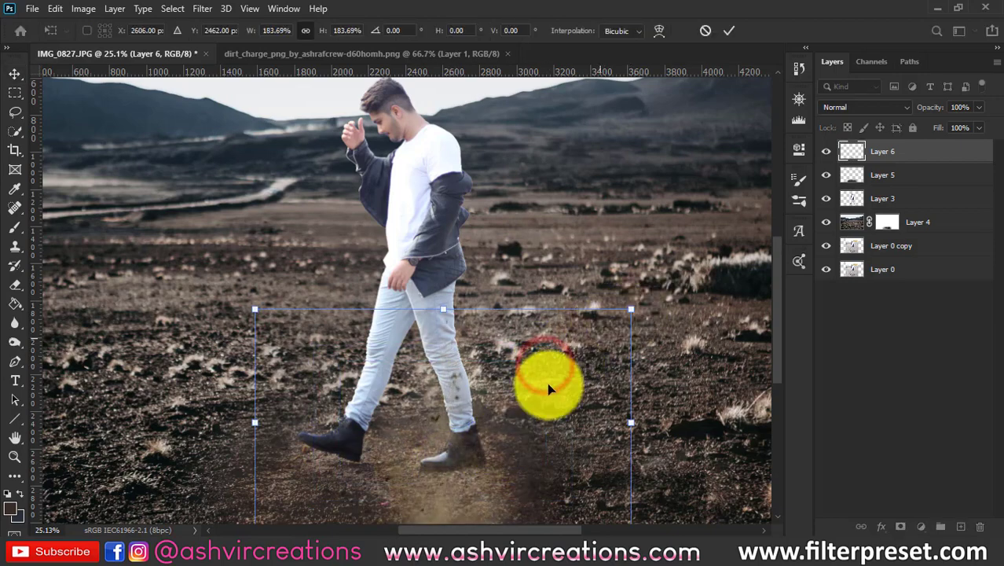
# Step: Shrink the dust texture to sit as a cloud under the man's back foot
pyautogui.moveTo(550, 390); pyautogui.dragTo(562, 338)
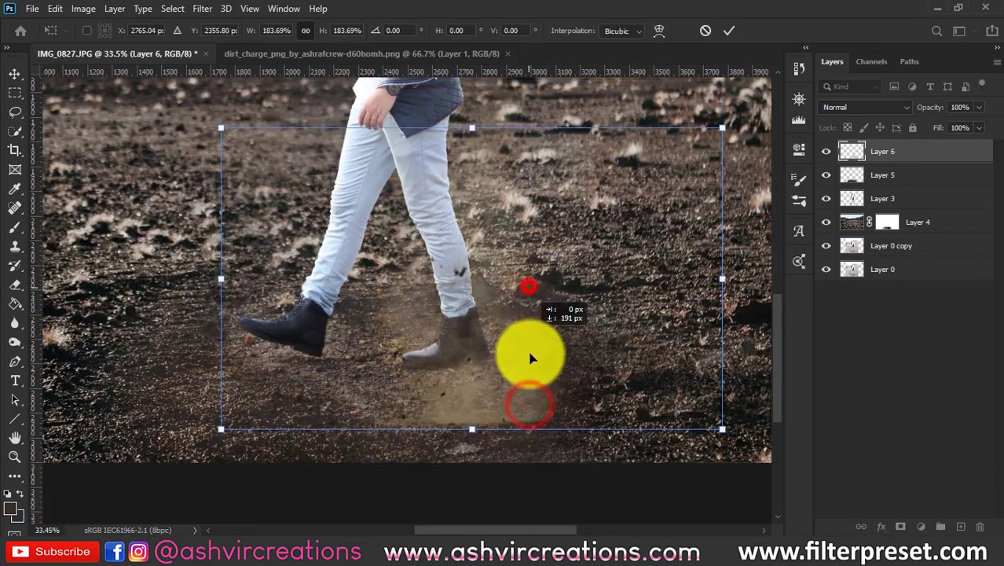
pyautogui.moveTo(530, 358); pyautogui.dragTo(550, 371)
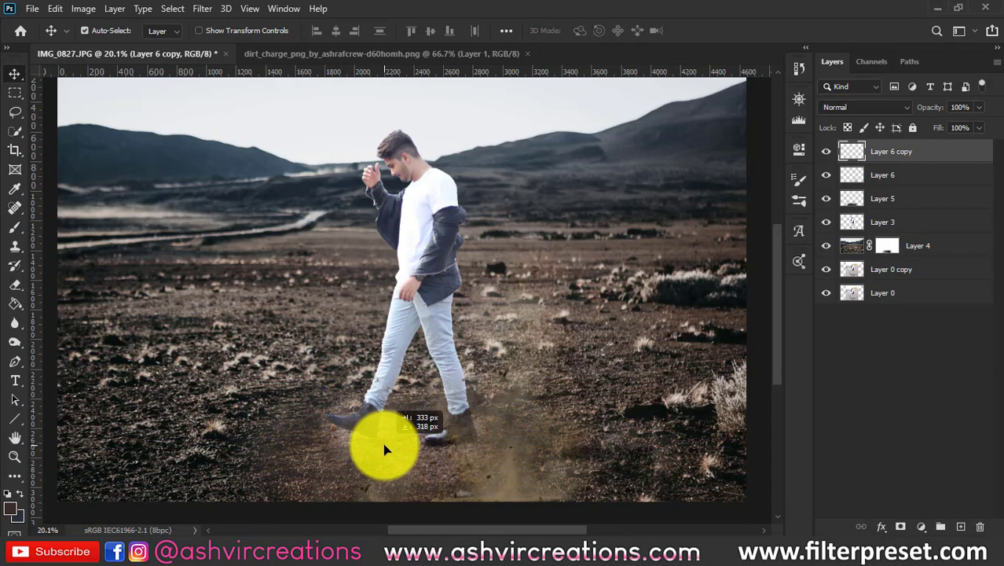
# Step: Move the duplicated dust cloud to the front foot and fine-tune its position
pyautogui.moveTo(385, 449); pyautogui.dragTo(299, 419)
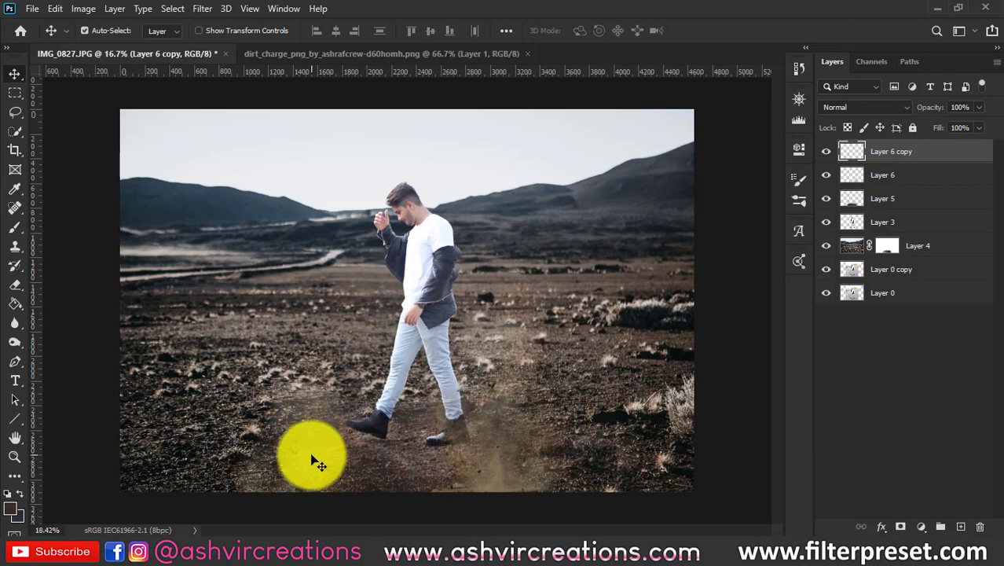
pyautogui.moveTo(311, 459); pyautogui.dragTo(314, 453)
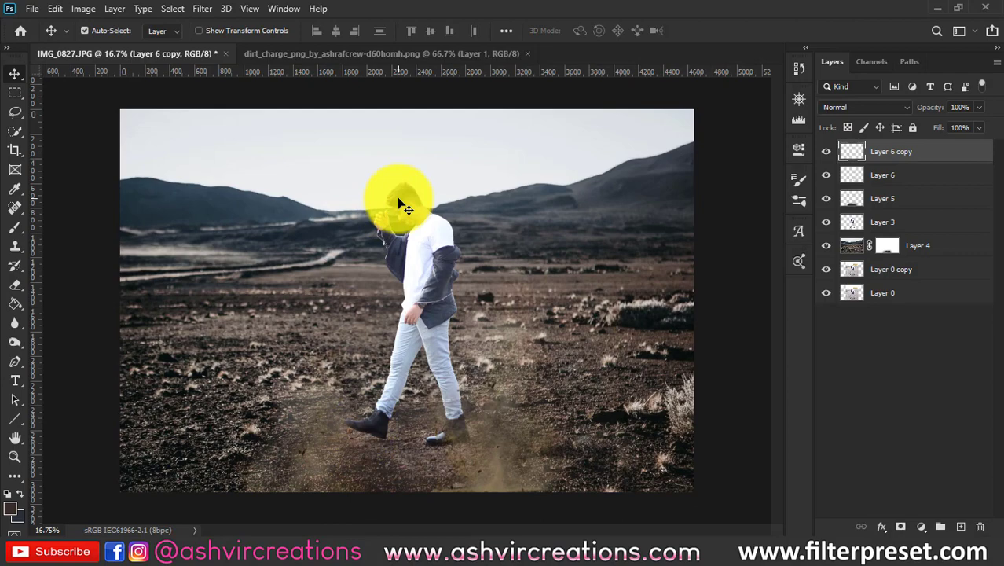
pyautogui.click(32, 9)
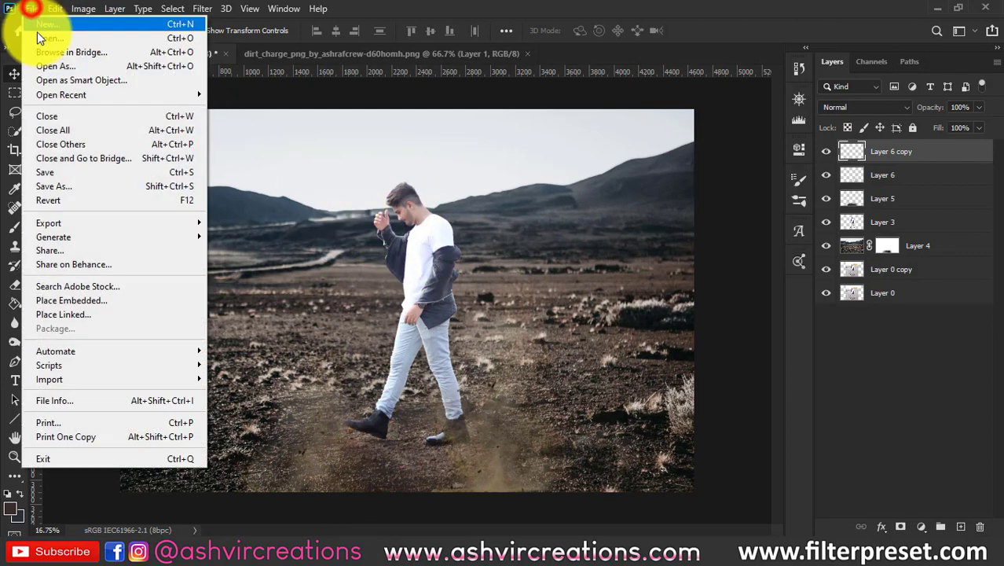
# Step: Load the bokeh particles image and drop it into the composite with Screen blending
pyautogui.click(36, 37)
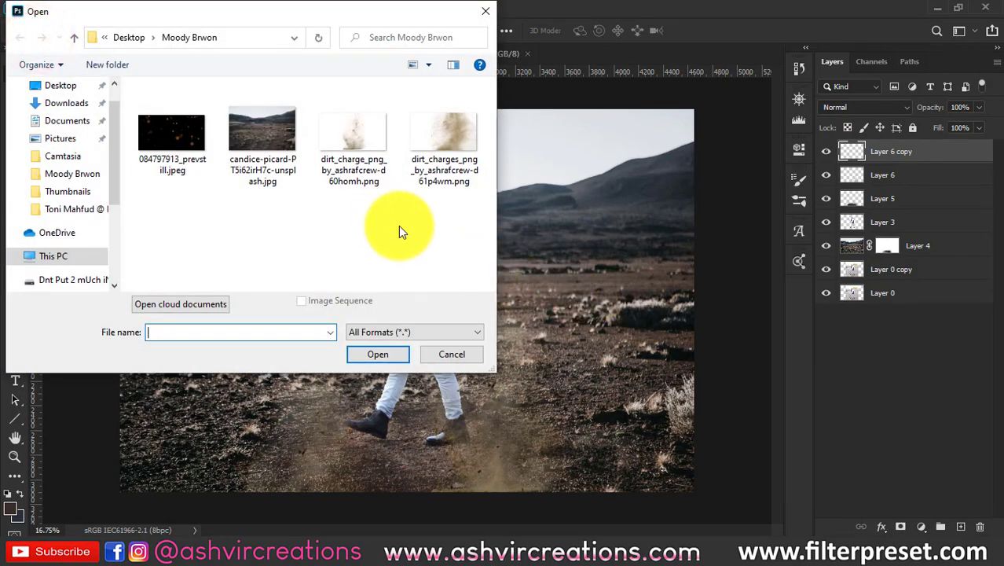
pyautogui.doubleClick(167, 134)
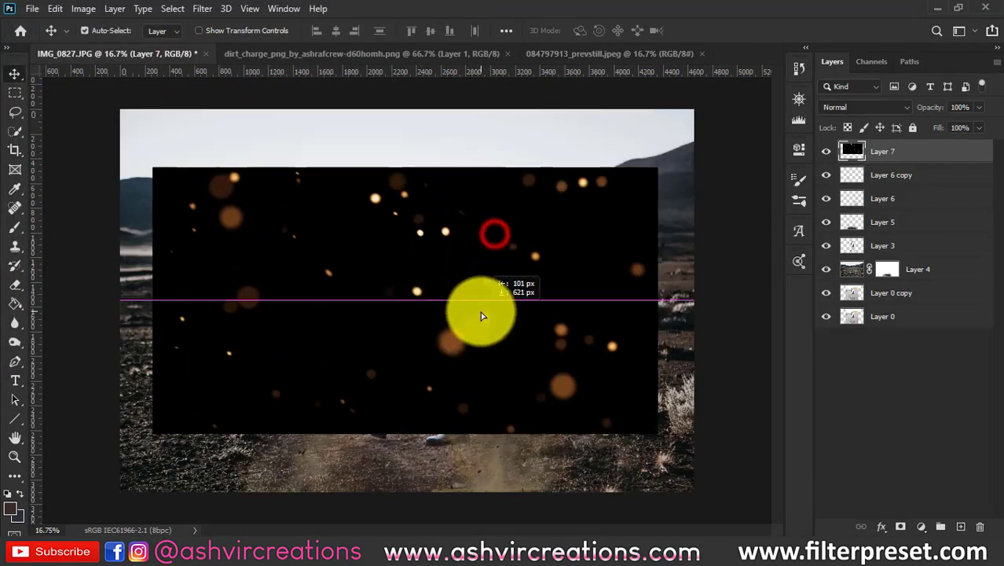
pyautogui.click(865, 107)
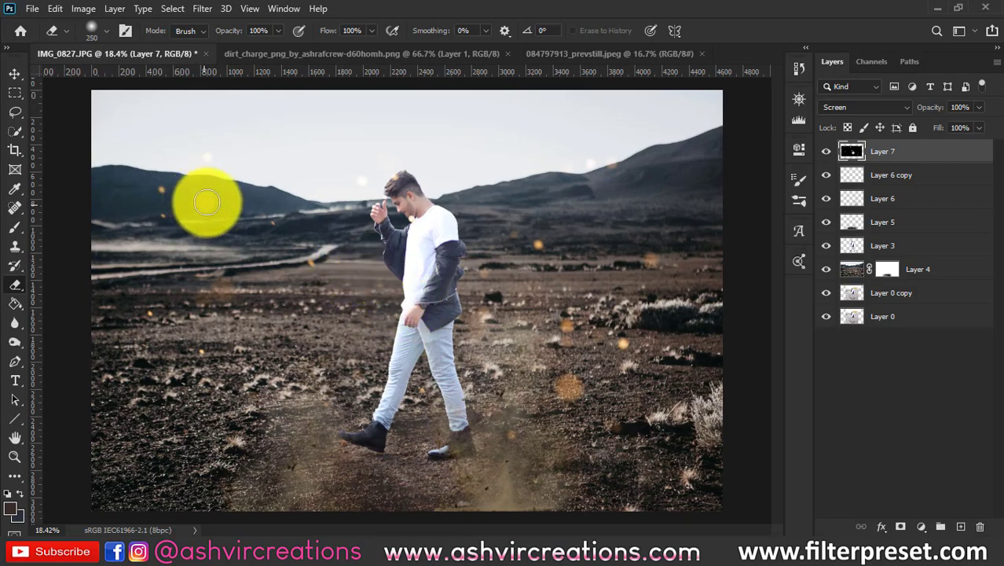
# Step: Erase stray bokeh over the sky and right side, then lower their saturation to -36
pyautogui.moveTo(208, 201); pyautogui.dragTo(637, 260)
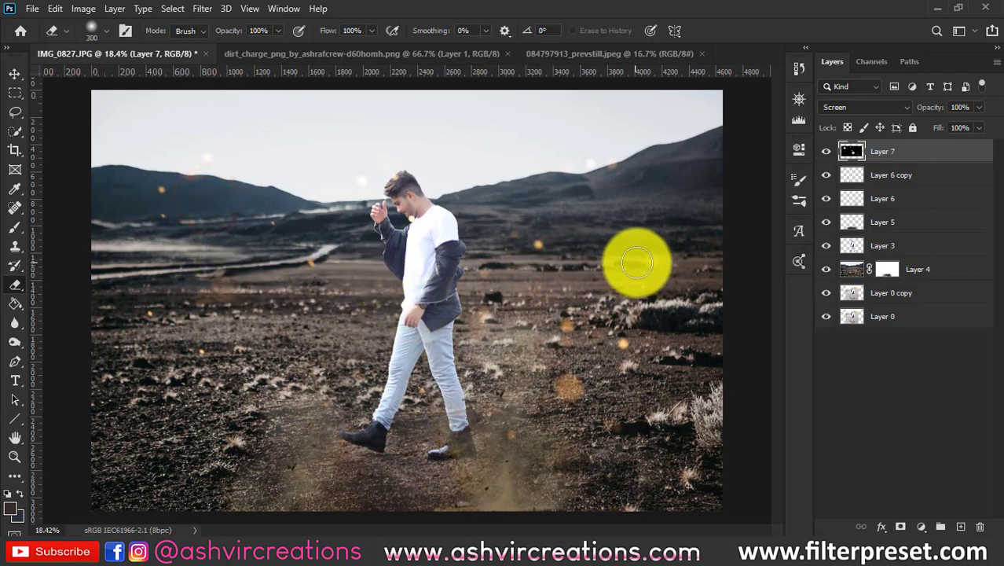
pyautogui.moveTo(636, 264); pyautogui.dragTo(564, 391)
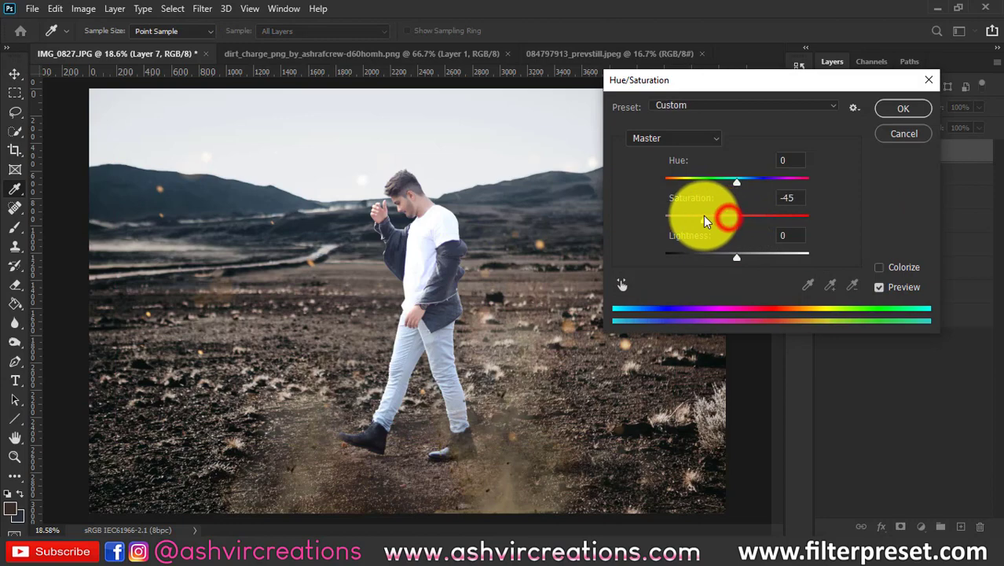
pyautogui.moveTo(719, 218); pyautogui.dragTo(735, 218)
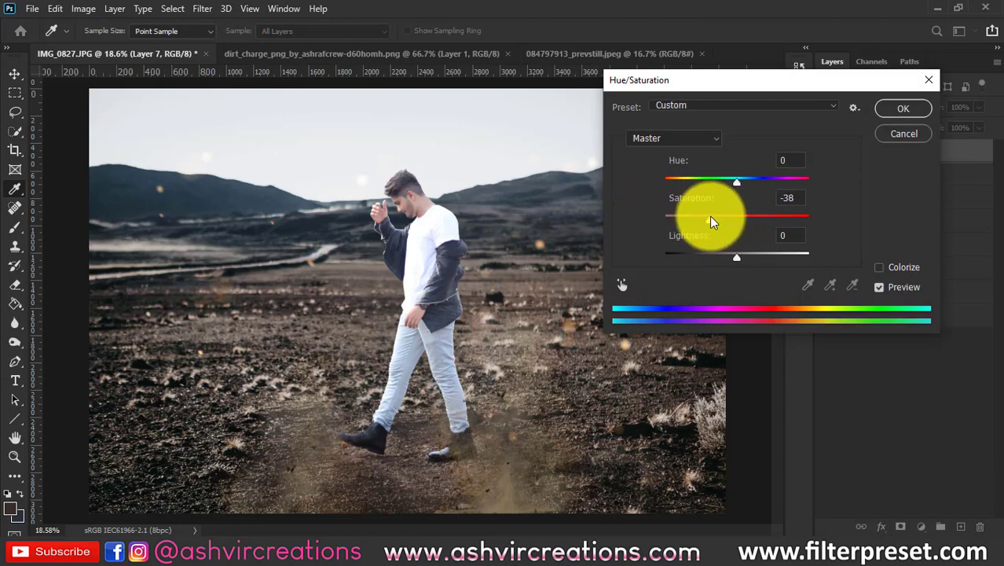
pyautogui.click(902, 107)
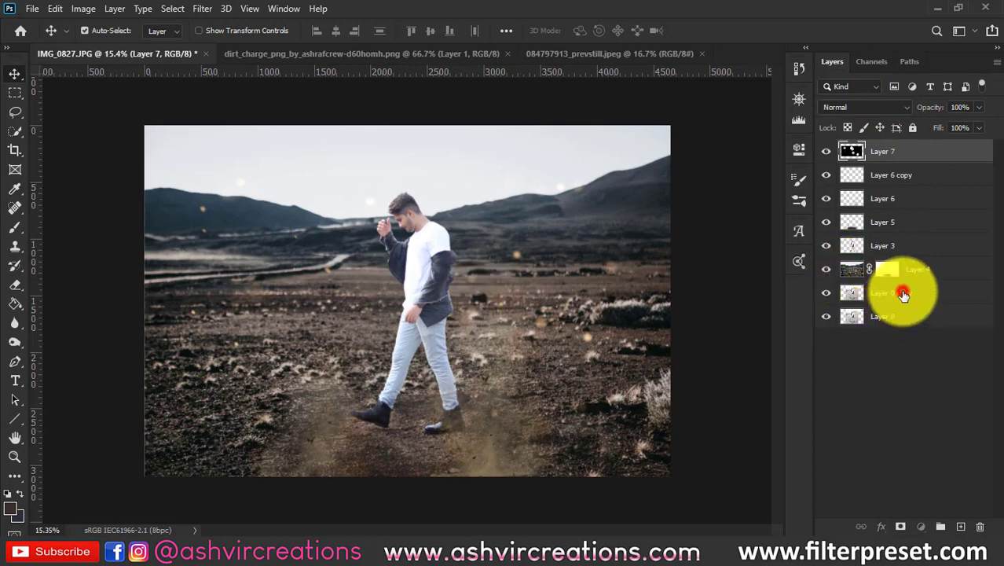
# Step: Merge the visible composite layers into a single layer above the base photo
pyautogui.rightClick(902, 294)
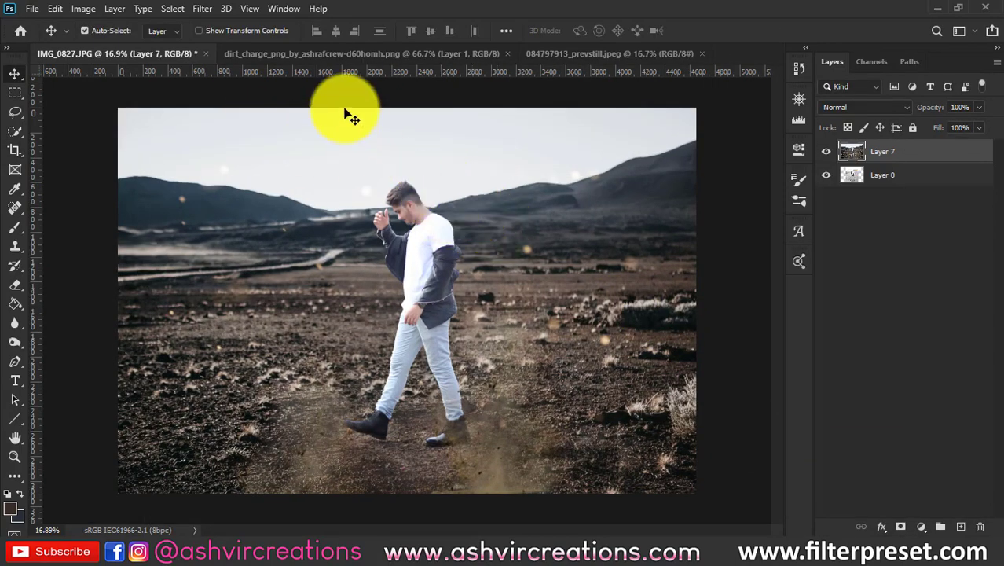
pyautogui.click(201, 9)
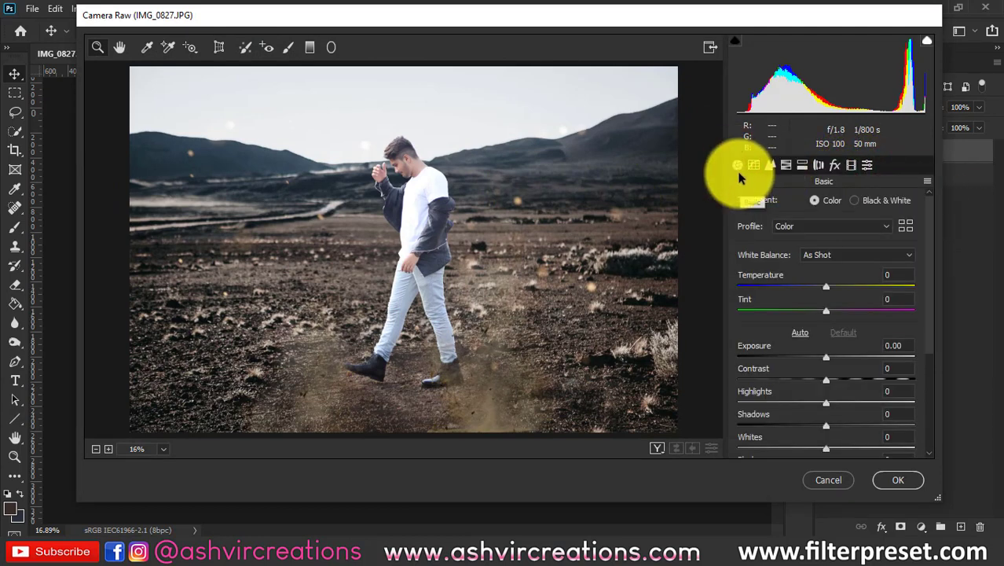
# Step: Adjust the Camera Raw Basic sliders for a desaturated, higher-contrast grade and confirm
pyautogui.click(898, 479)
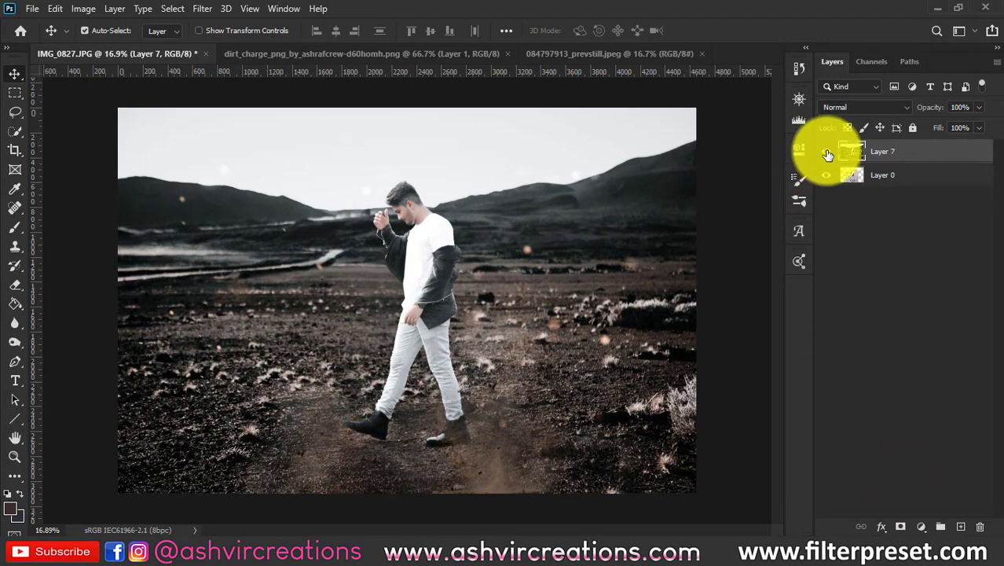
pyautogui.click(826, 156)
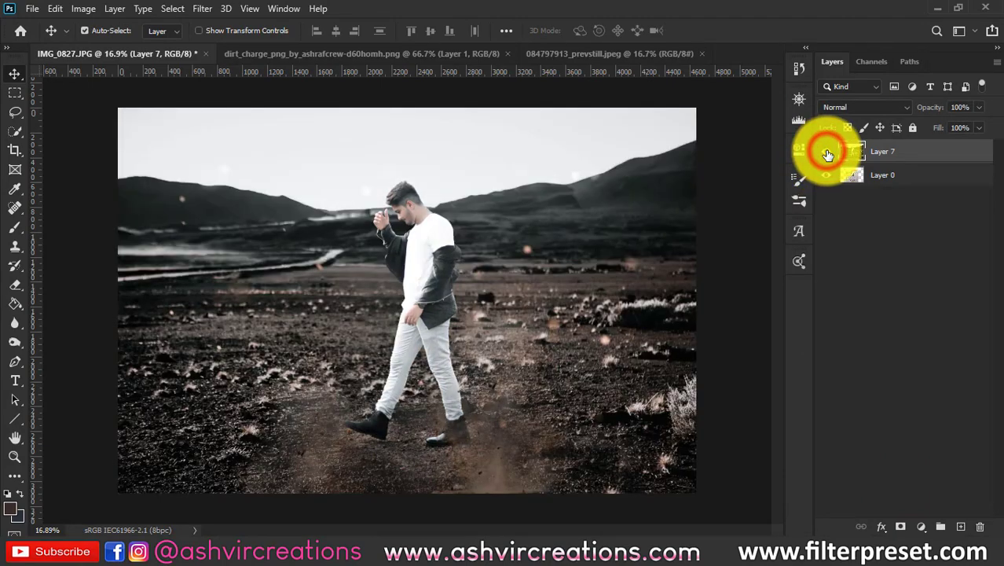